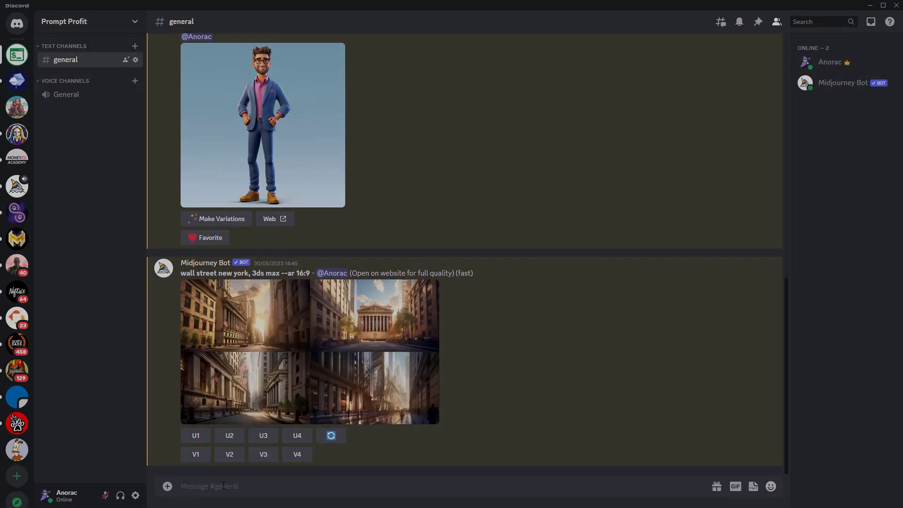
- Run /imagine with 'extreme closeup of pretty woman's face looking directly at the camera'
{"action": "type", "text": "/imagin"}
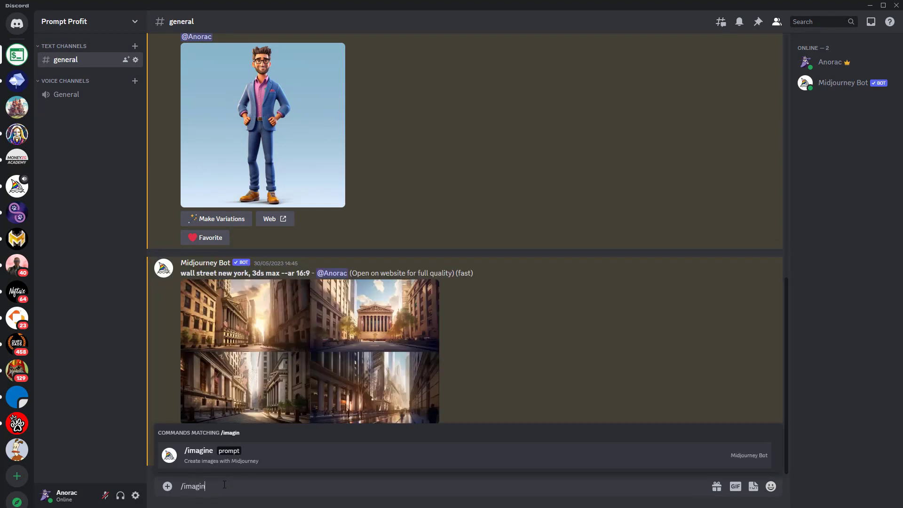
{"action": "type", "text": "extreme closeup of pretty woma"}
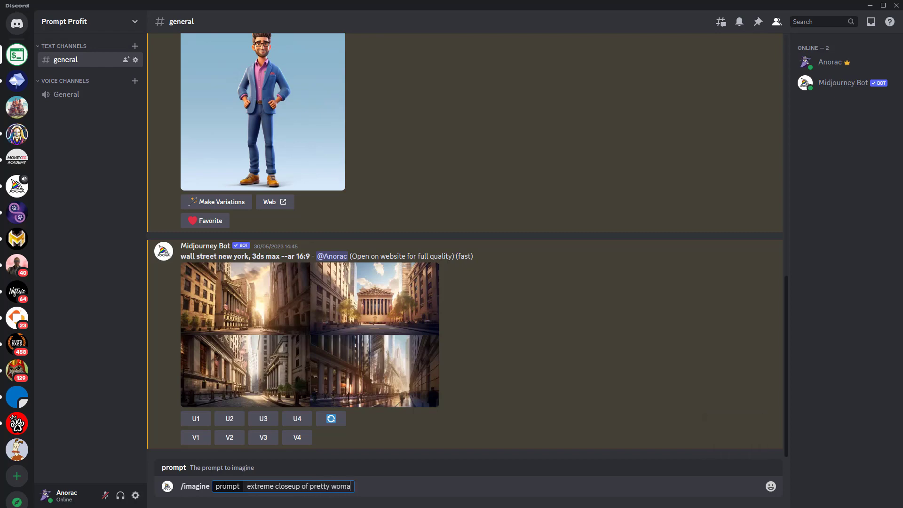
{"action": "type", "text": "n's face"}
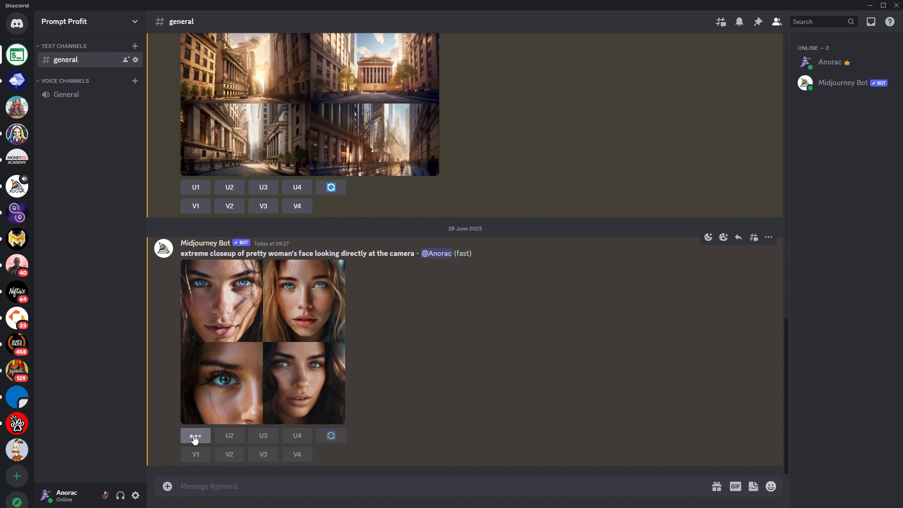
- Upscale face U1 and submit Custom Zoom 'pretty woman wearing a jacket --ar 9:16 --zoom 2'
{"action": "left_click", "coordinate": [195, 435]}
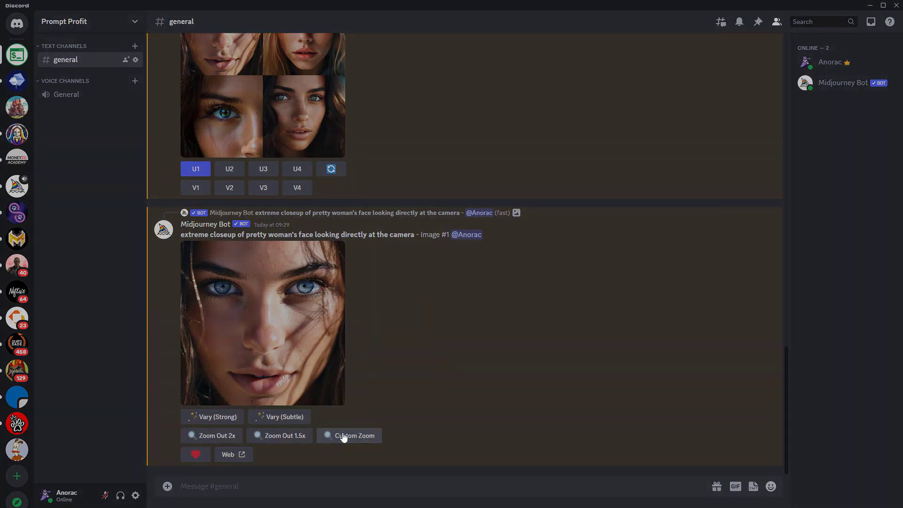
{"action": "left_click", "coordinate": [348, 435]}
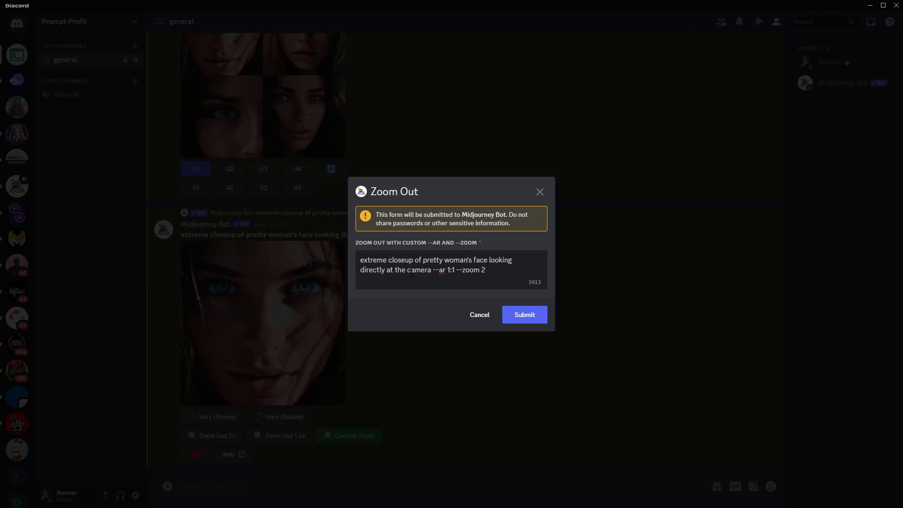
{"action": "triple_click", "coordinate": [436, 264]}
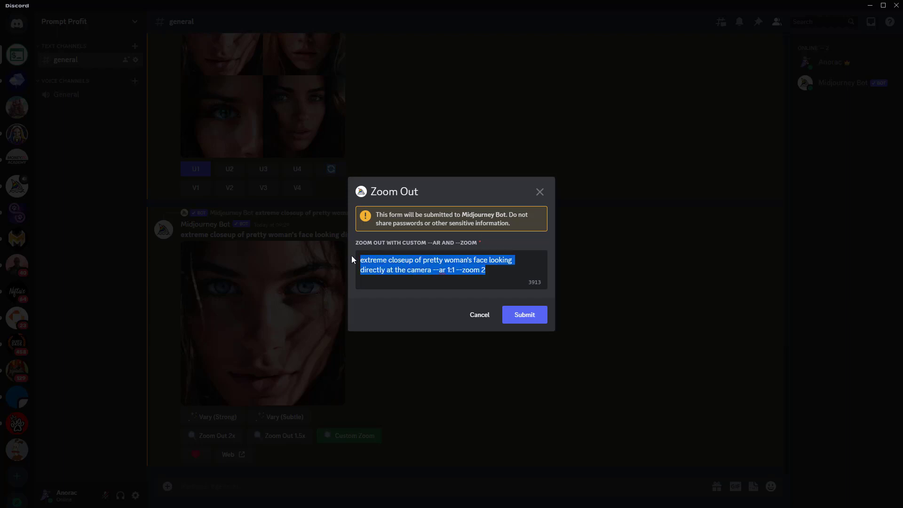
{"action": "type", "text": "pretty woman wearing a jacket --ar 9:16 --zoom 2"}
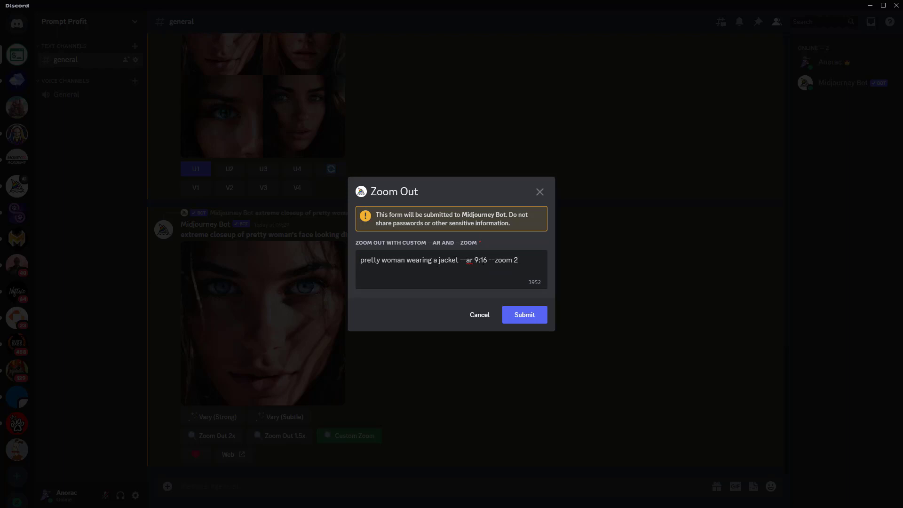
{"action": "mouse_move", "coordinate": [523, 314]}
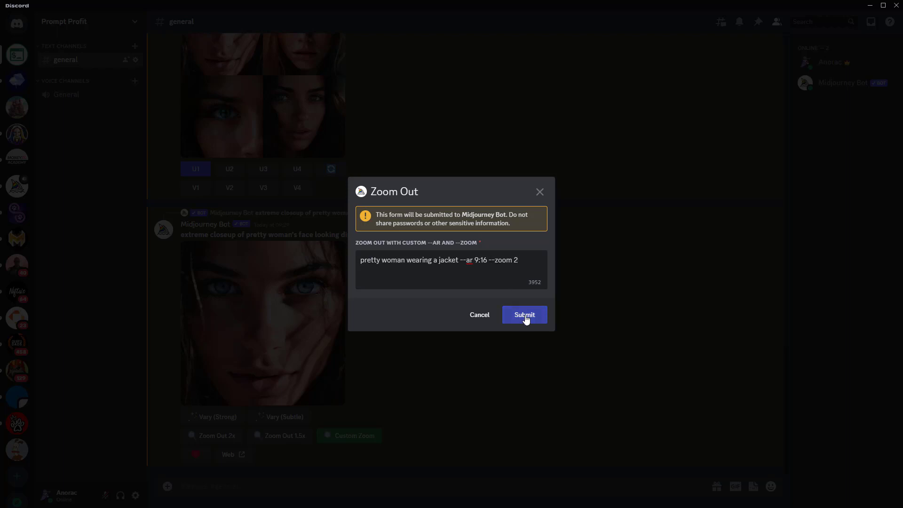
{"action": "left_click", "coordinate": [524, 315]}
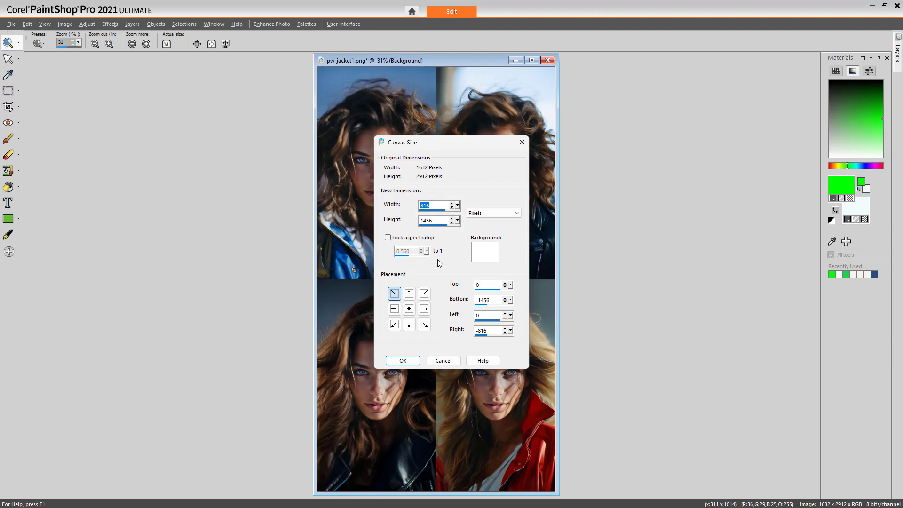
- Crop the jacket grid copies to 816×1456 from top-left, another corner, and bottom-right
{"action": "left_click", "coordinate": [394, 324]}
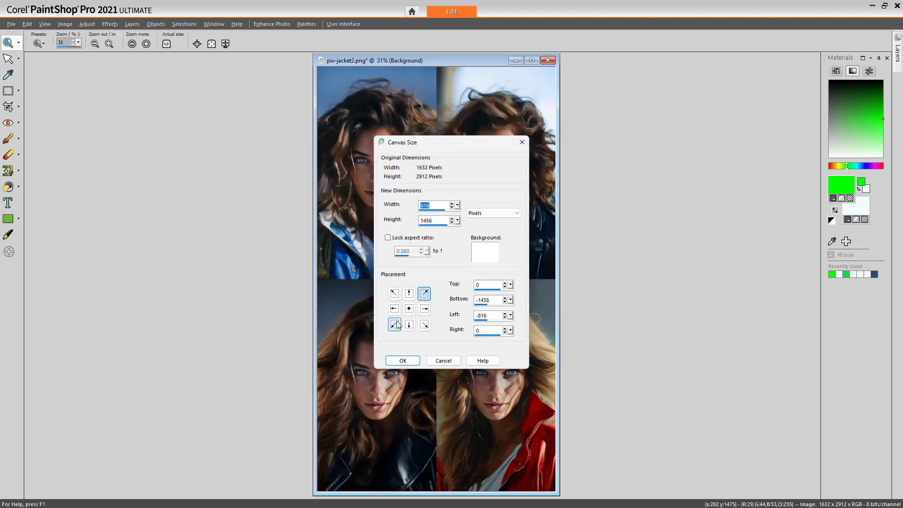
{"action": "left_click", "coordinate": [424, 324]}
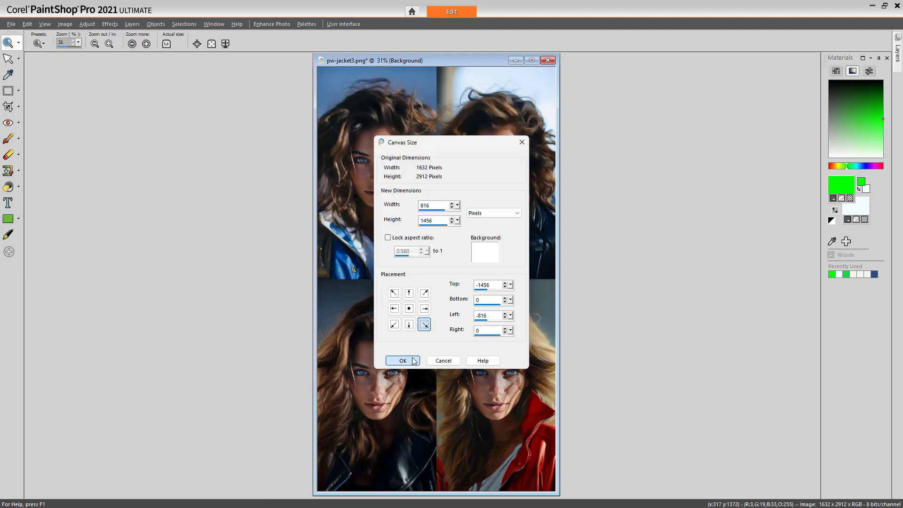
{"action": "left_click", "coordinate": [403, 359]}
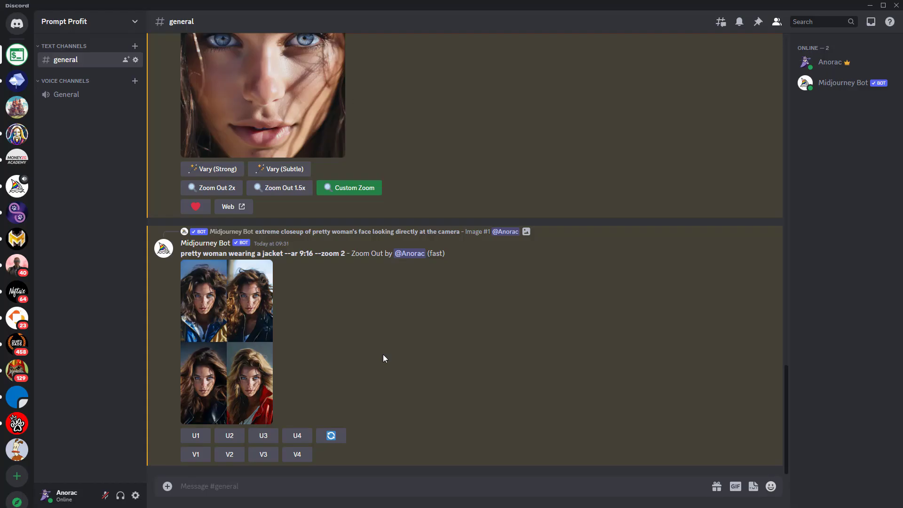
{"action": "mouse_move", "coordinate": [352, 190]}
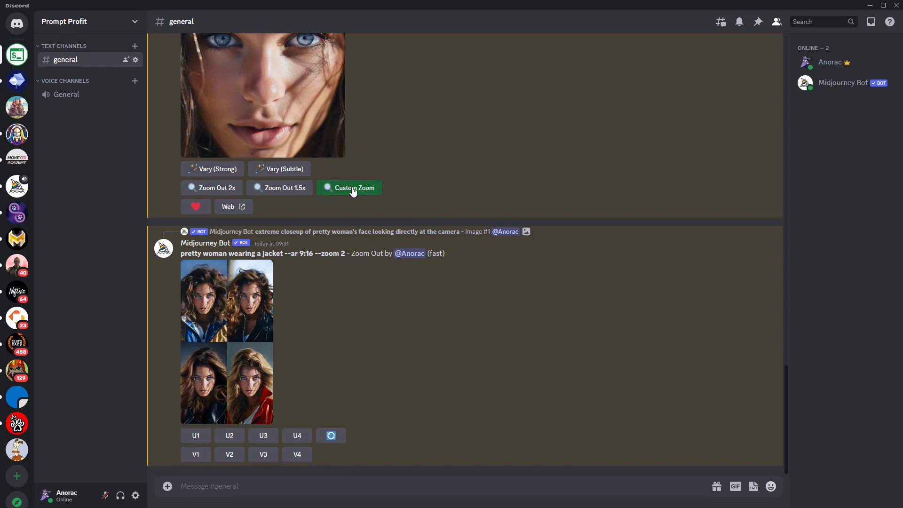
- Submit Custom Zoom 'pretty woman with dark hair wearing a plain t-shirt --ar 9:16 --zoom 2'
{"action": "left_click", "coordinate": [349, 187]}
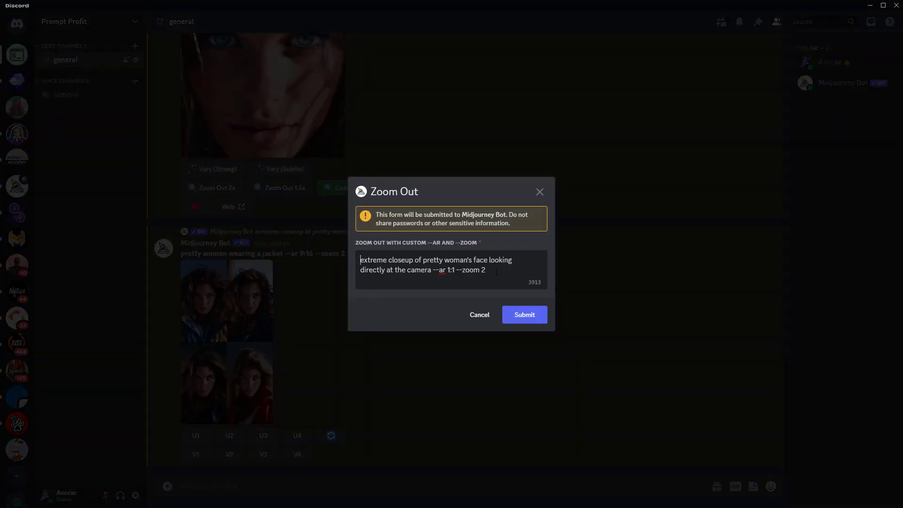
{"action": "type", "text": "pretty woman with dark hair wearing a plain t-shirt --ar 9:16 --zoom 2"}
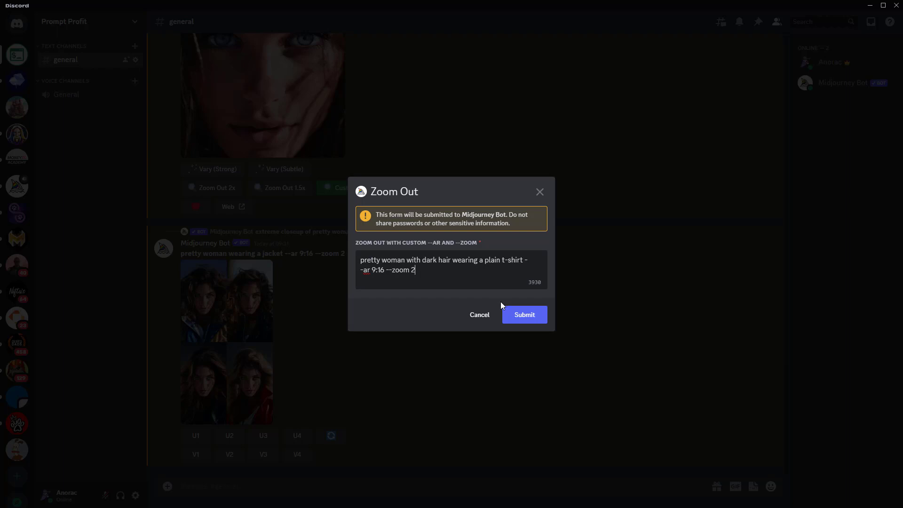
{"action": "left_click", "coordinate": [523, 315]}
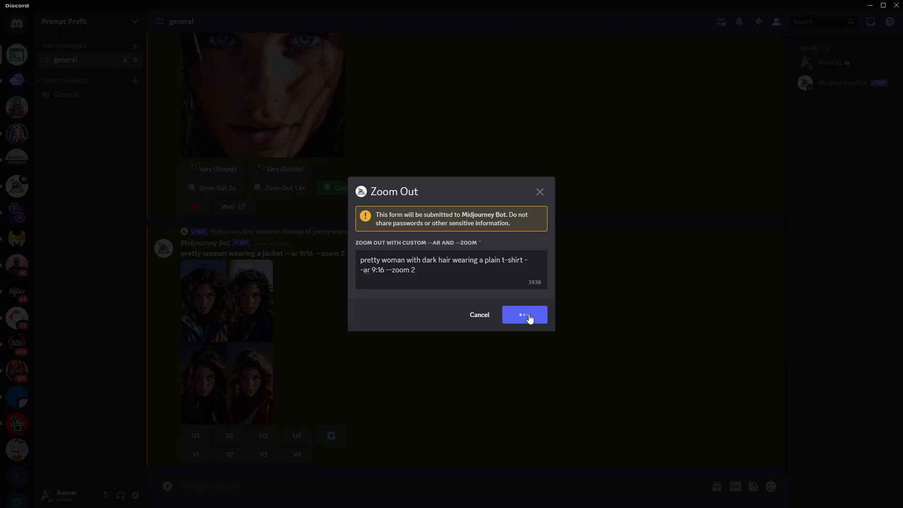
{"action": "left_click", "coordinate": [523, 315]}
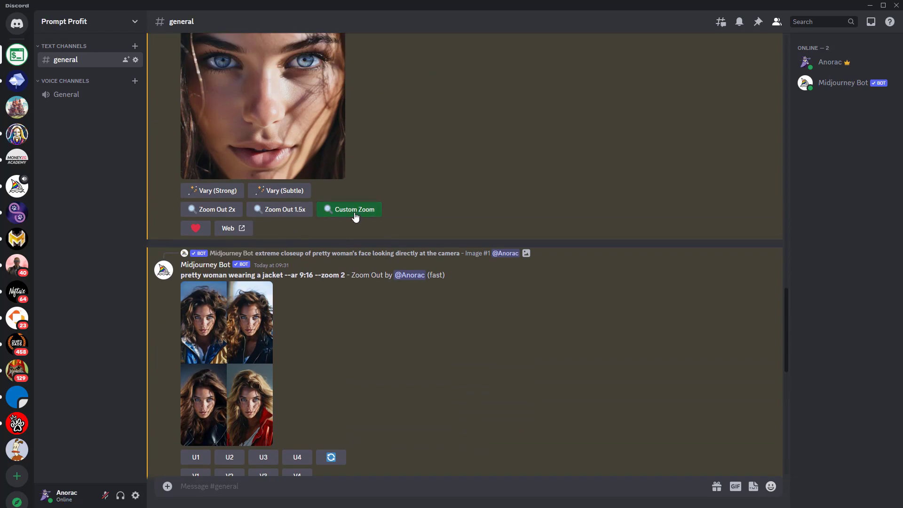
- Submit Custom Zoom 'pretty woman with dark hair standing in a field --ar 16:9 --zoom 2'
{"action": "left_click", "coordinate": [349, 209]}
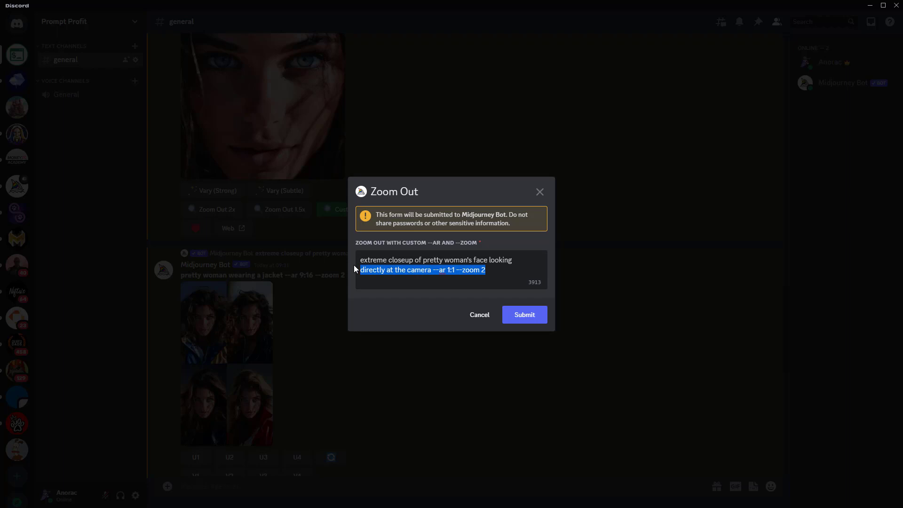
{"action": "type", "text": "pretty woman with dark hair standing in a field --ar 16:9 --zoom 2"}
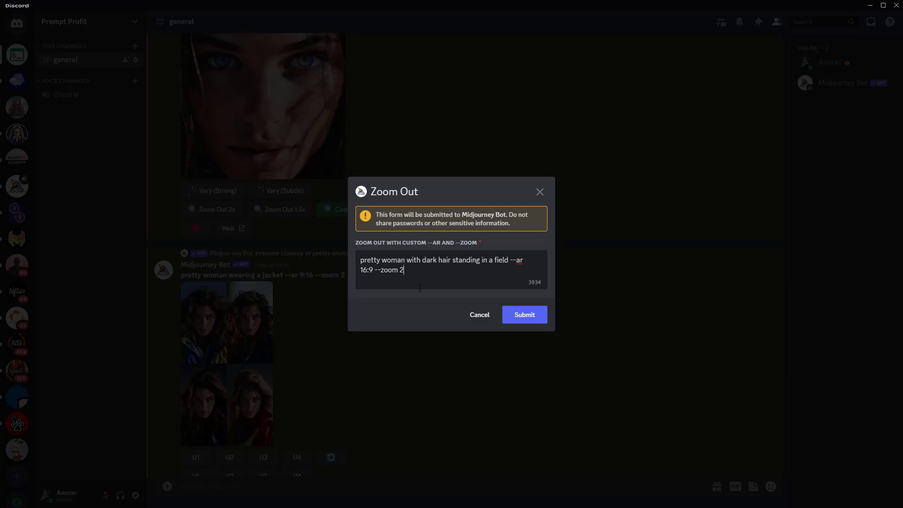
{"action": "left_click", "coordinate": [523, 315]}
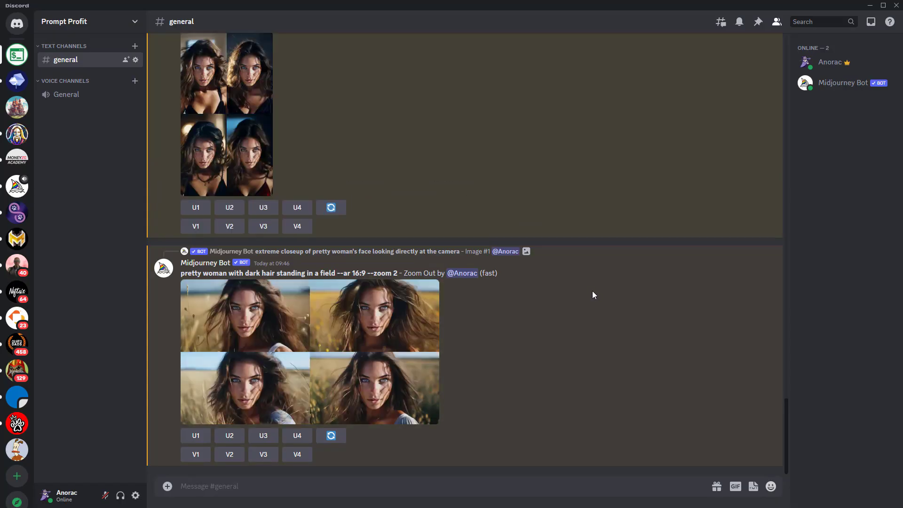
{"action": "mouse_move", "coordinate": [264, 435]}
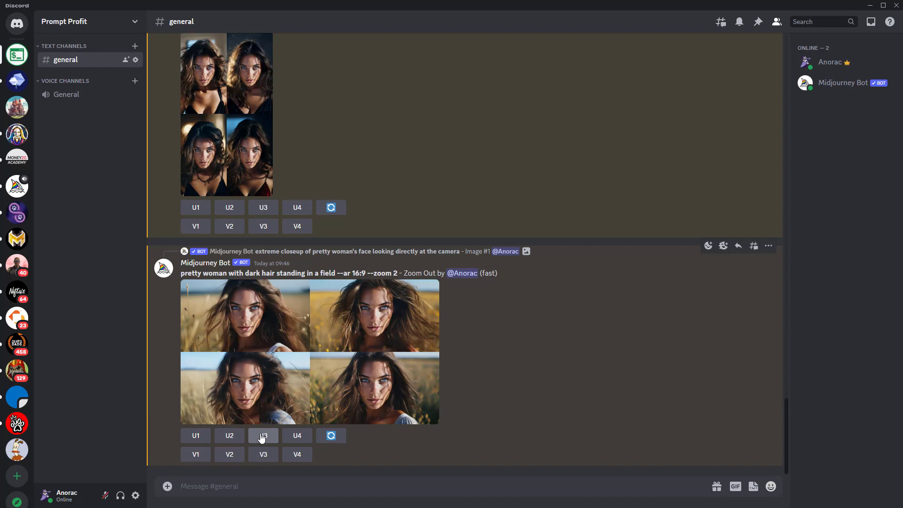
- Upscale field image U3 and zoom it out 1.5x
{"action": "left_click", "coordinate": [263, 435]}
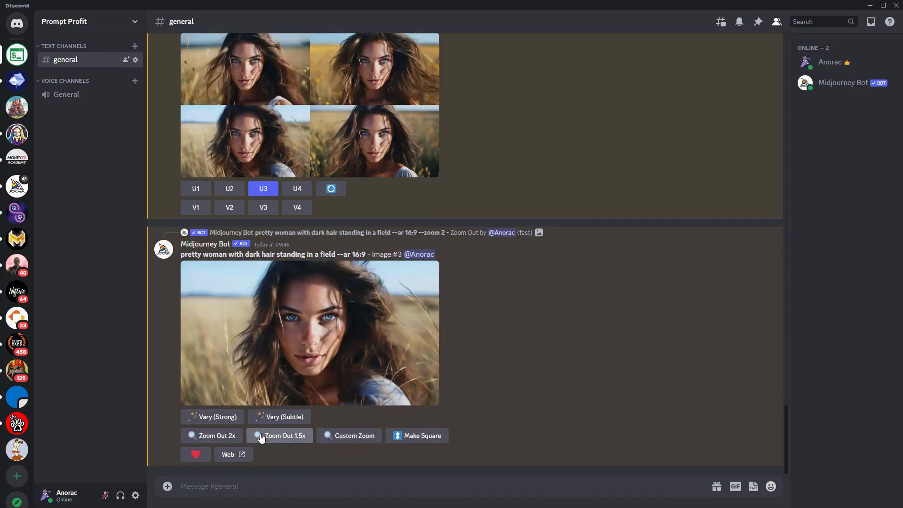
{"action": "left_click", "coordinate": [215, 435]}
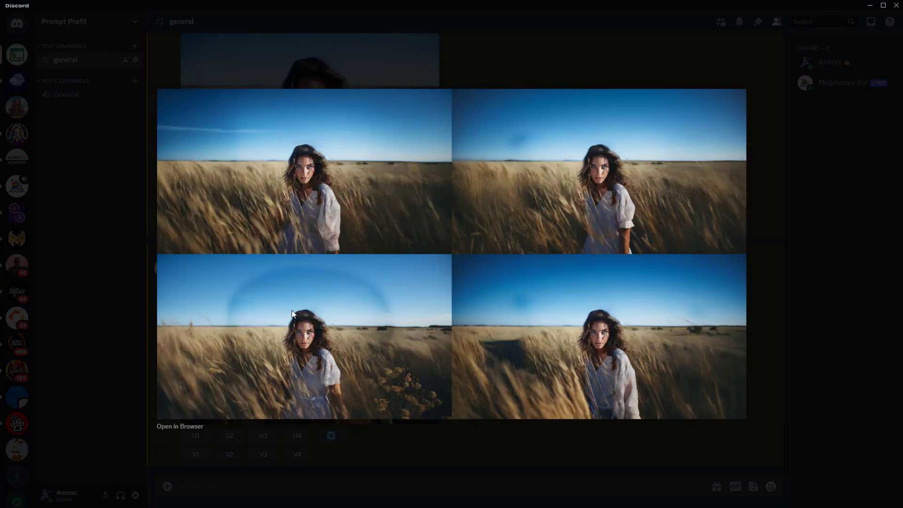
{"action": "mouse_move", "coordinate": [396, 350]}
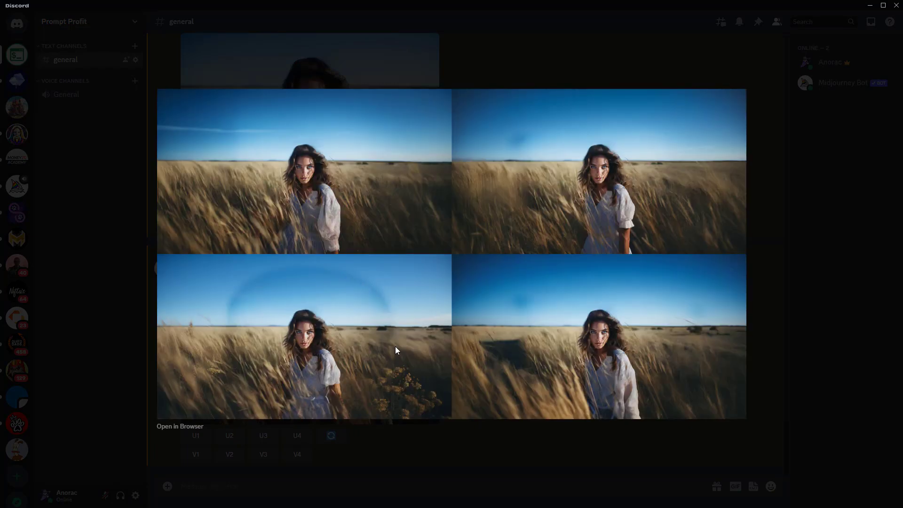